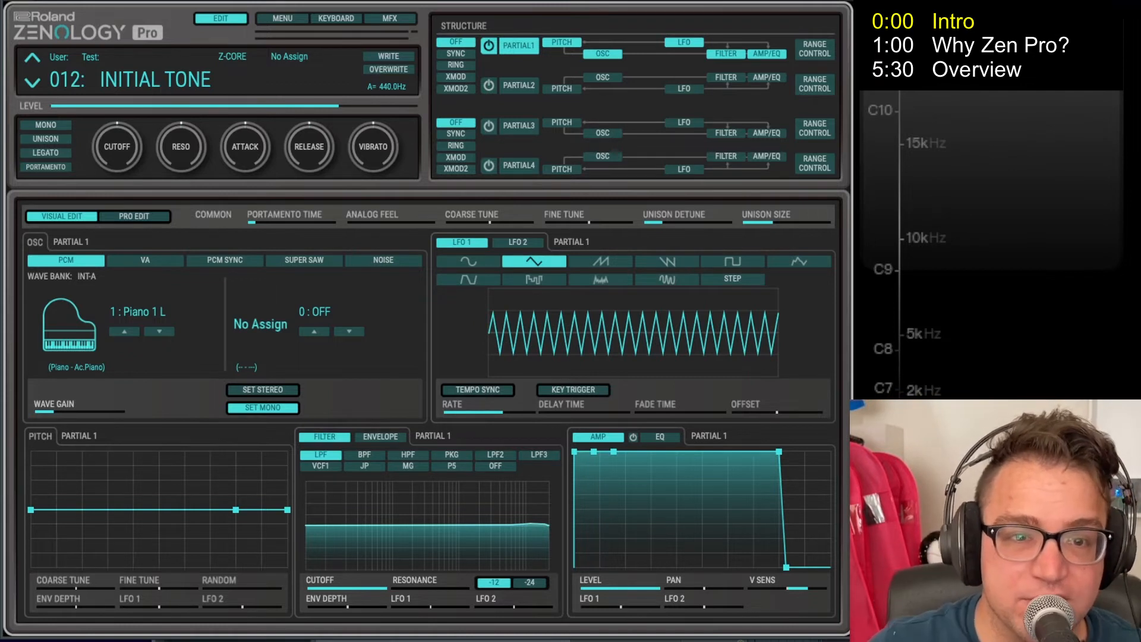
mouse_move(364, 325)
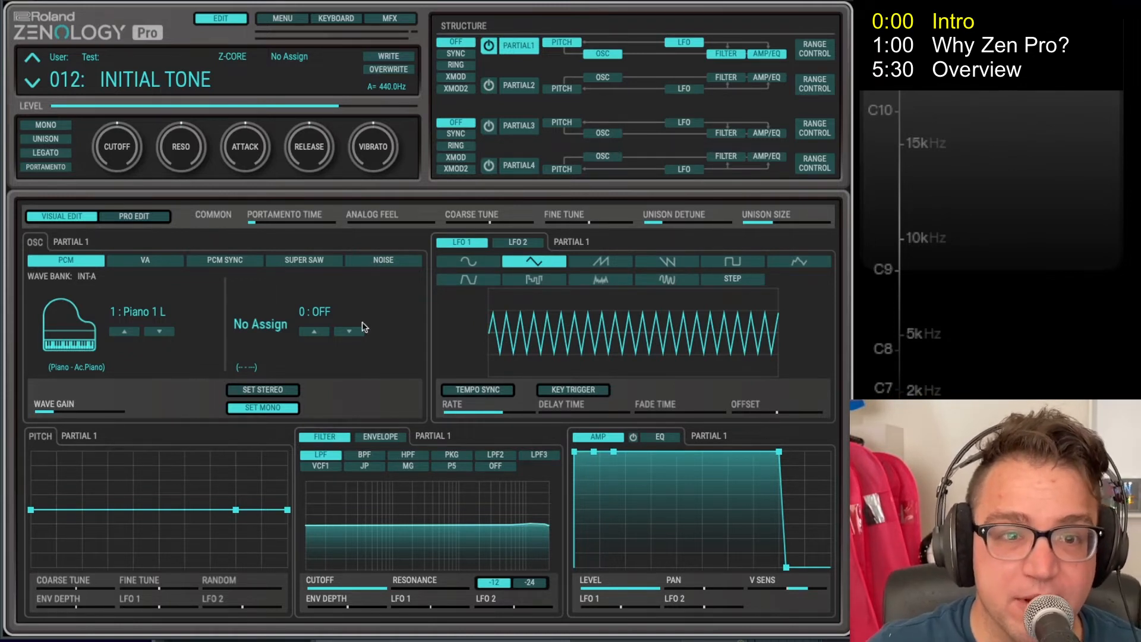
mouse_move(313, 305)
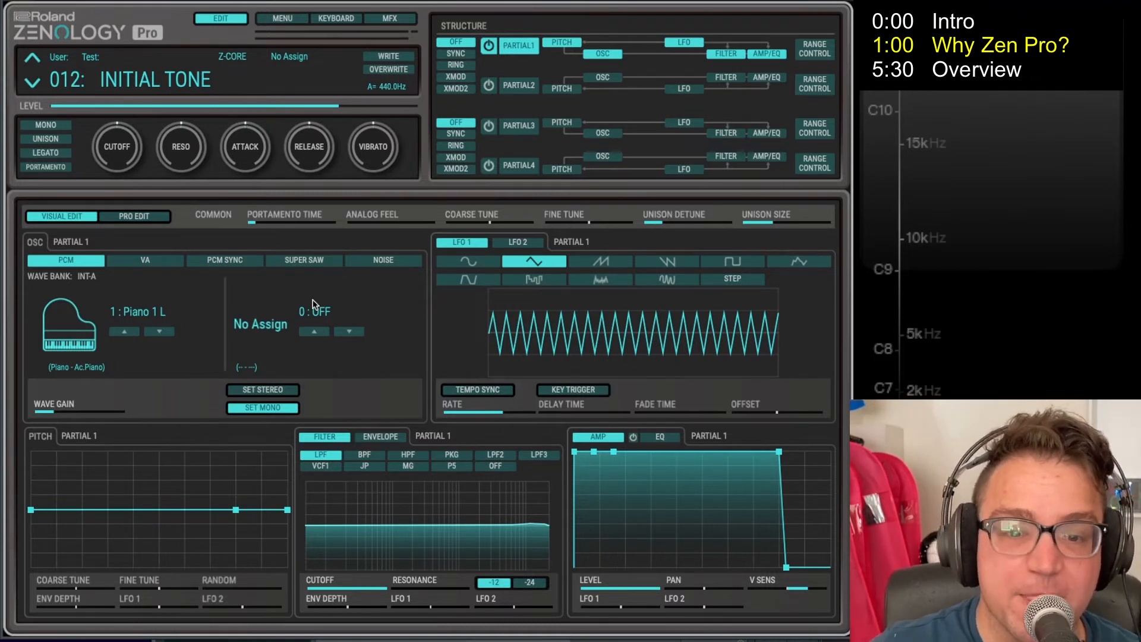
mouse_move(371, 291)
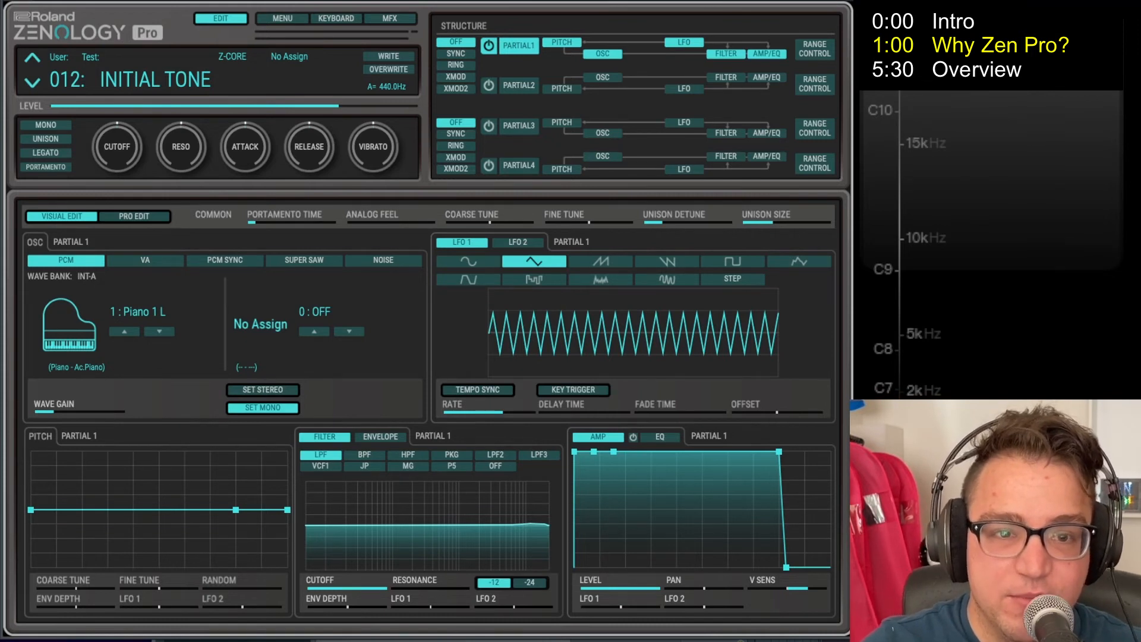
mouse_move(378, 207)
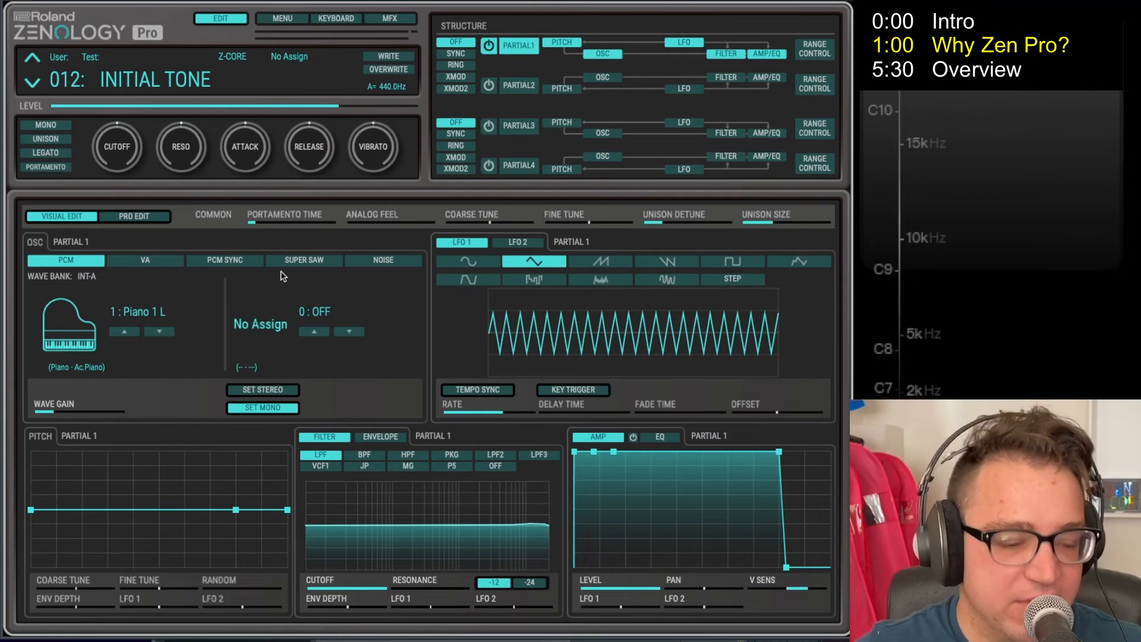
mouse_move(425, 245)
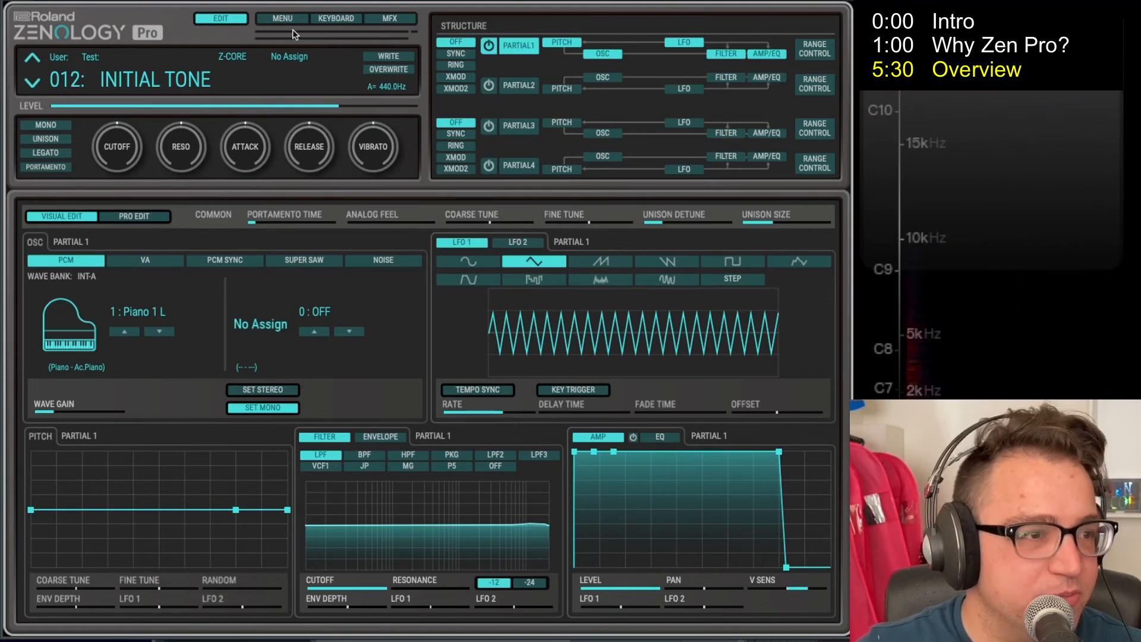
- Show the MENU options, then collapse the editor to the compact patch panel
left_click(283, 18)
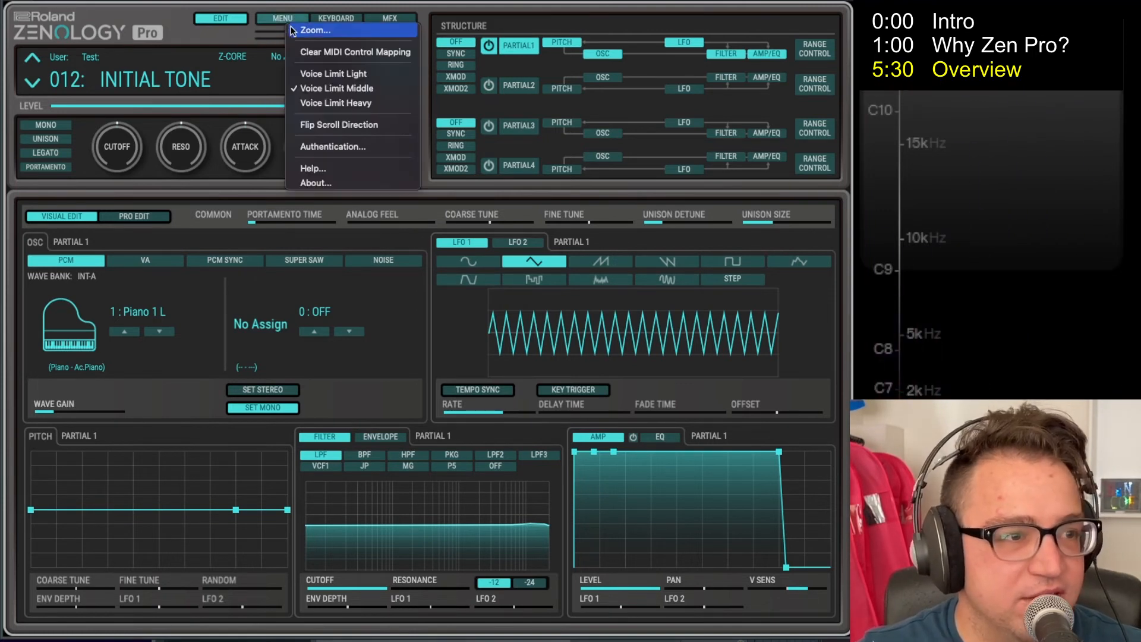
left_click(316, 30)
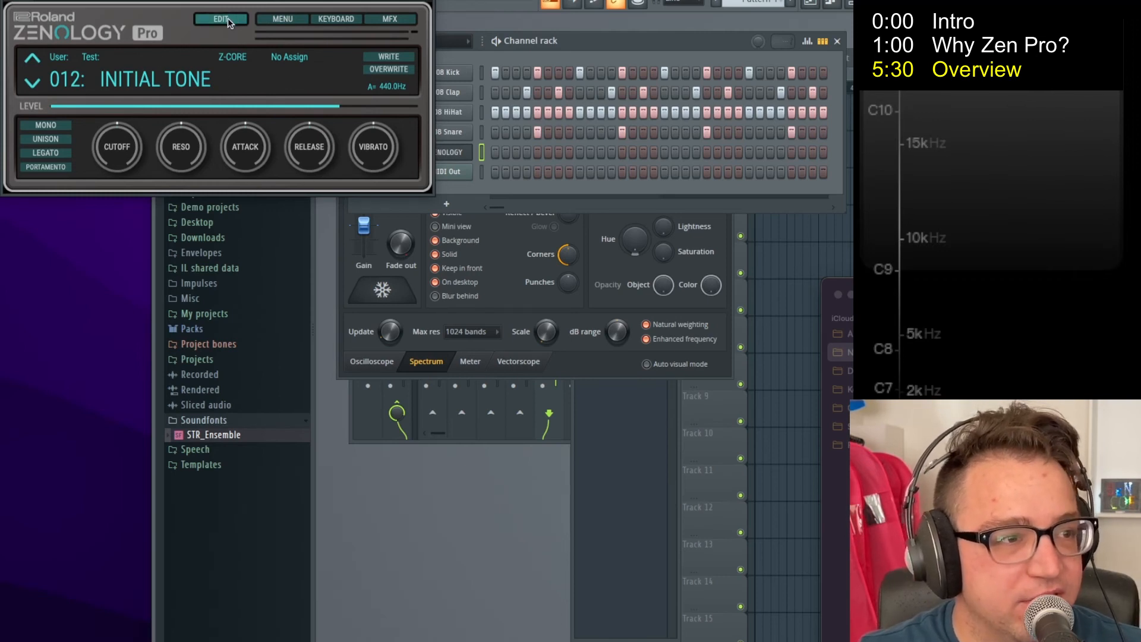
left_click(221, 18)
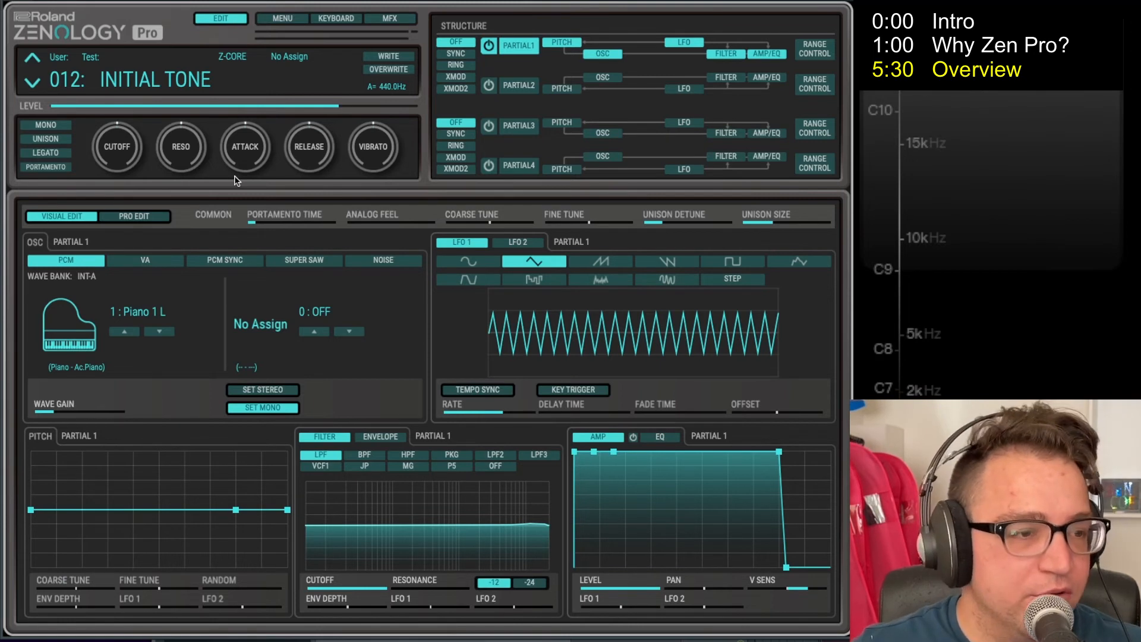
left_click(134, 216)
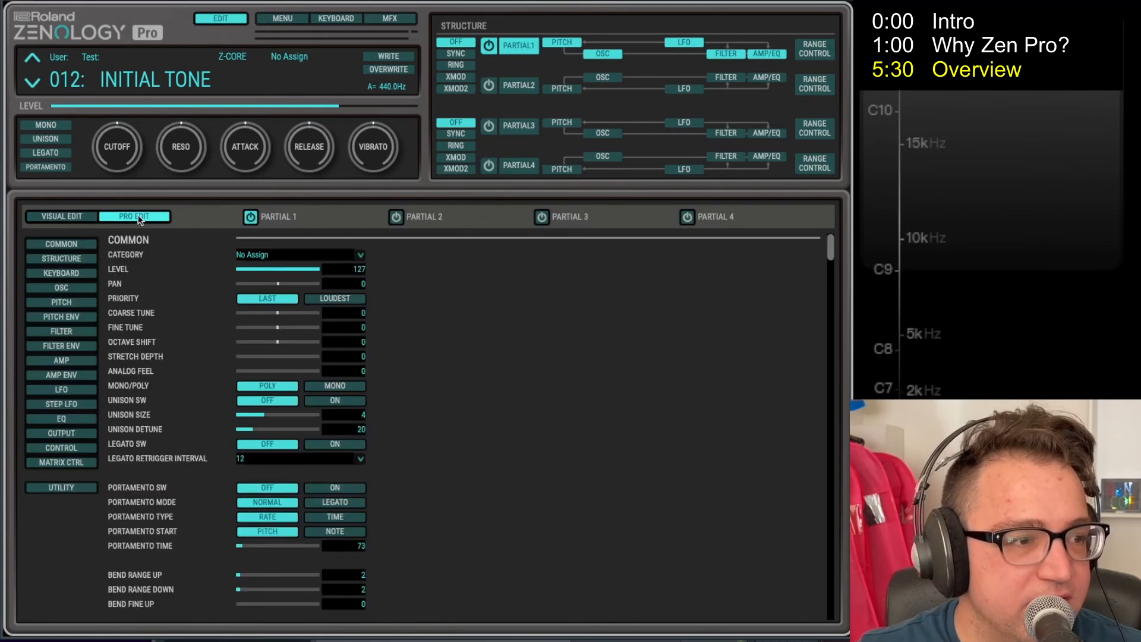
left_click(61, 217)
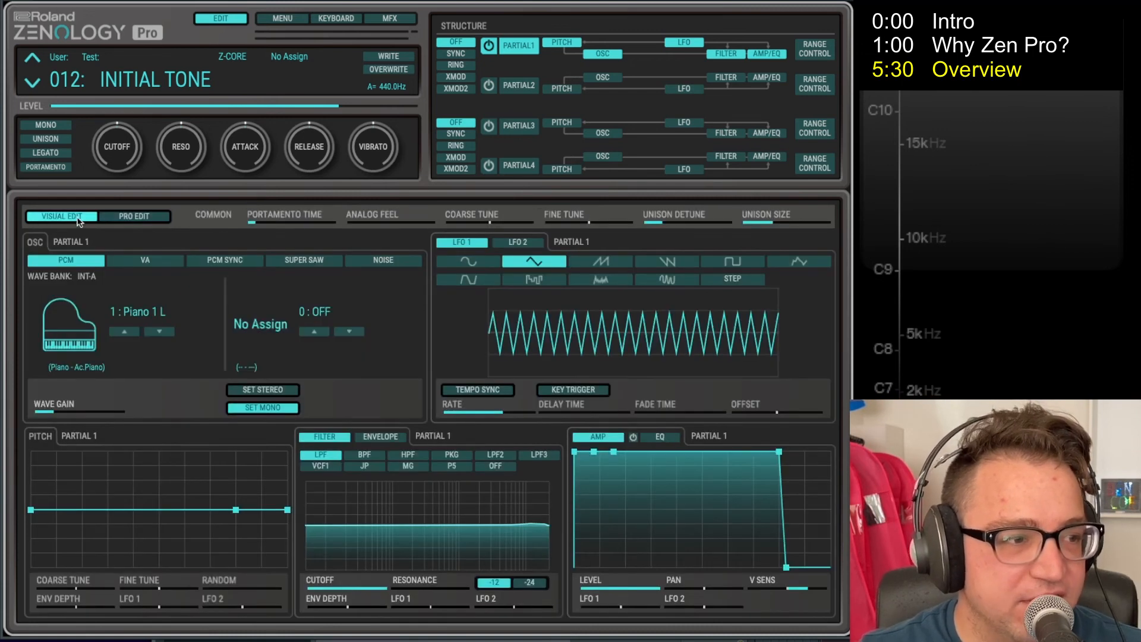
mouse_move(377, 300)
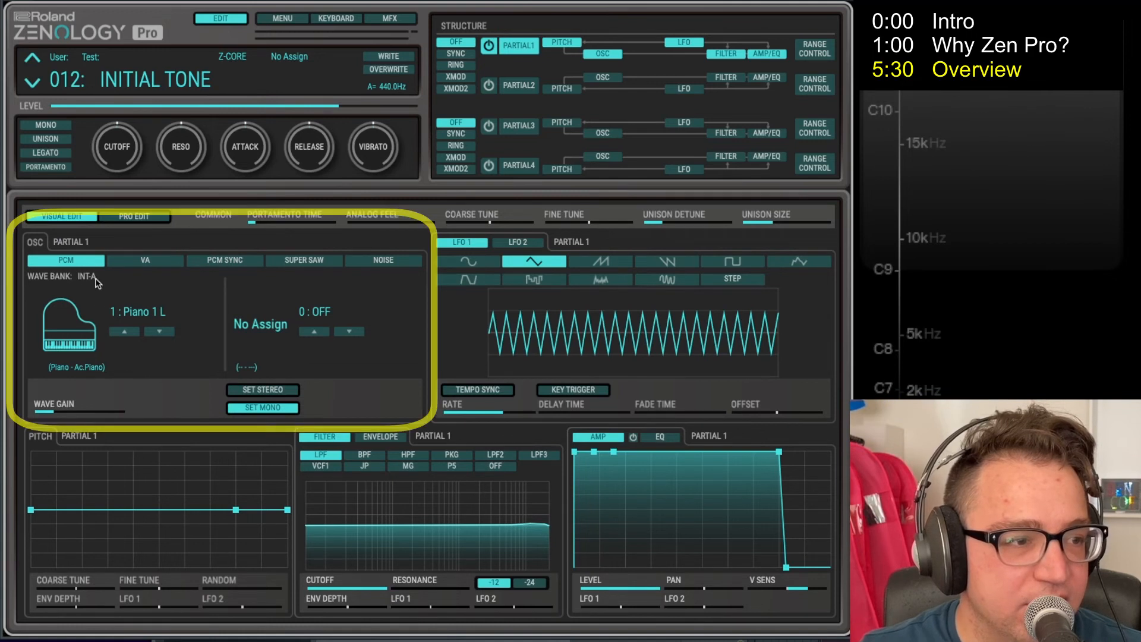
mouse_move(384, 294)
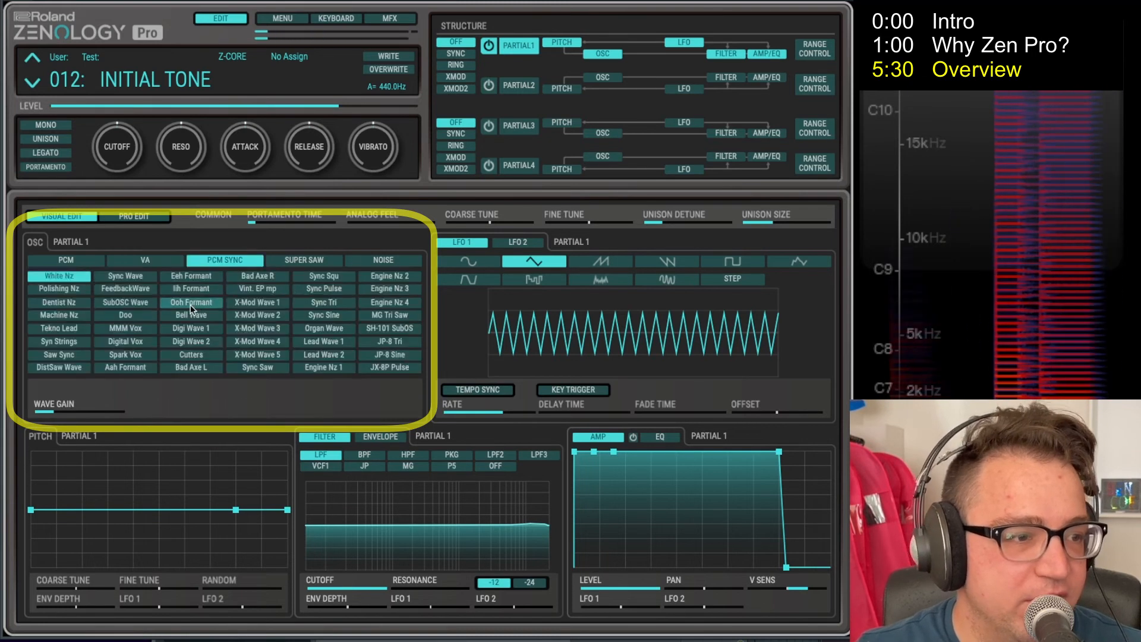
left_click(306, 260)
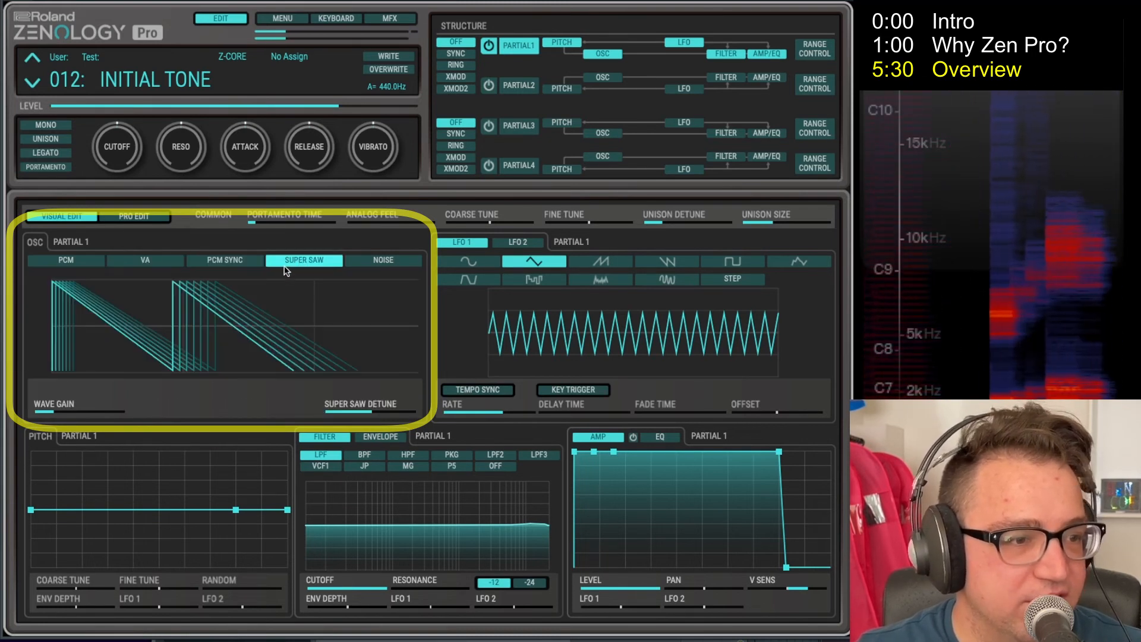
left_click(383, 261)
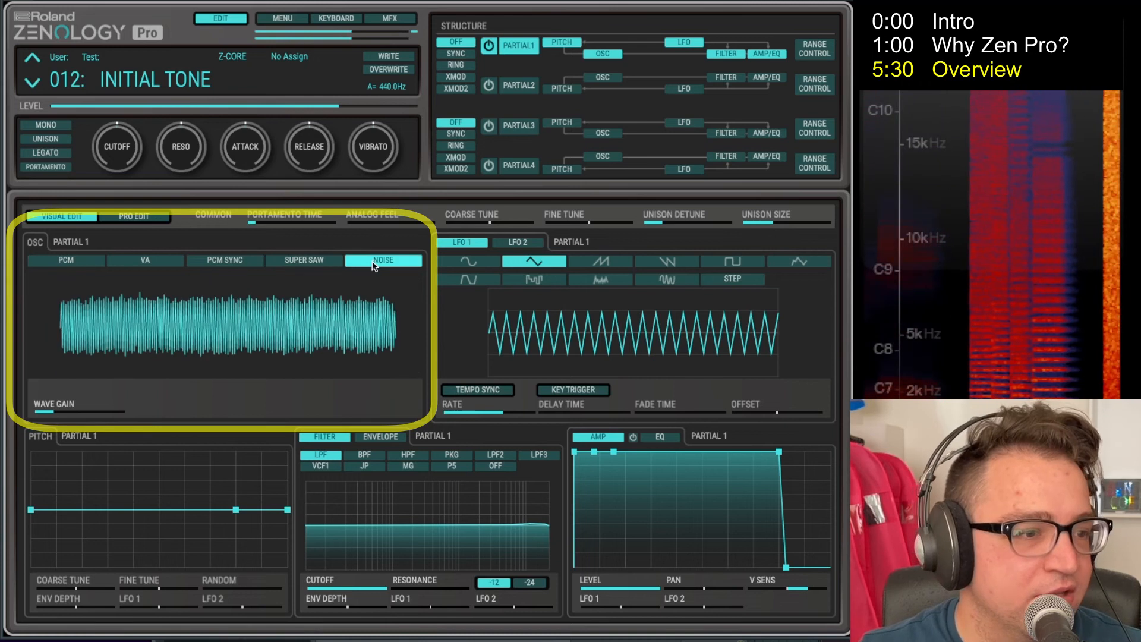
left_click(64, 260)
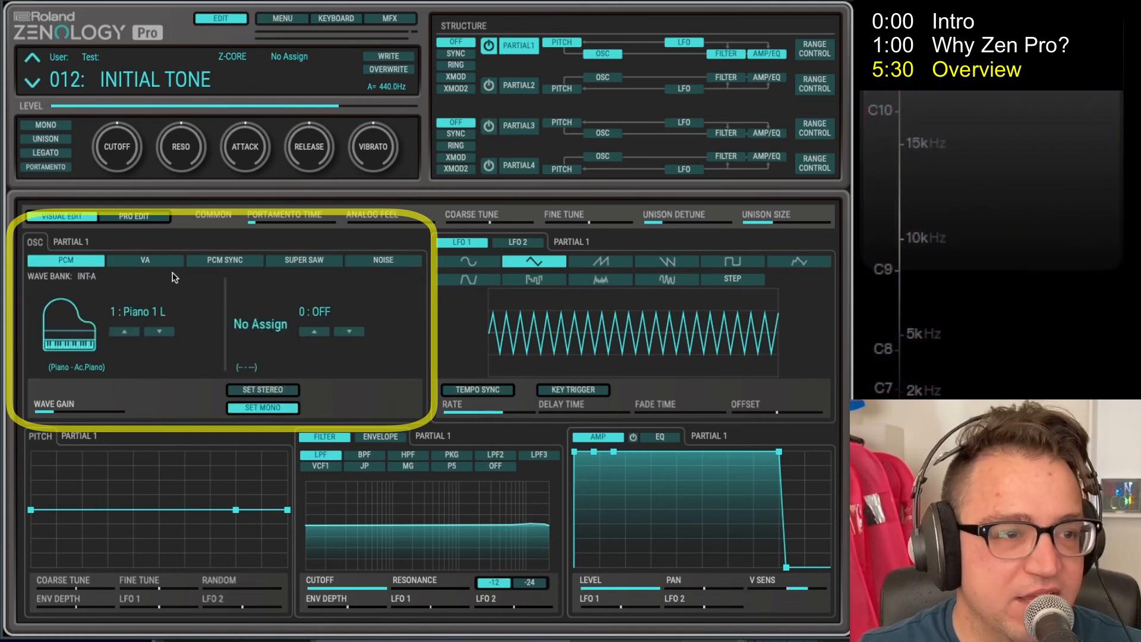
mouse_move(460, 14)
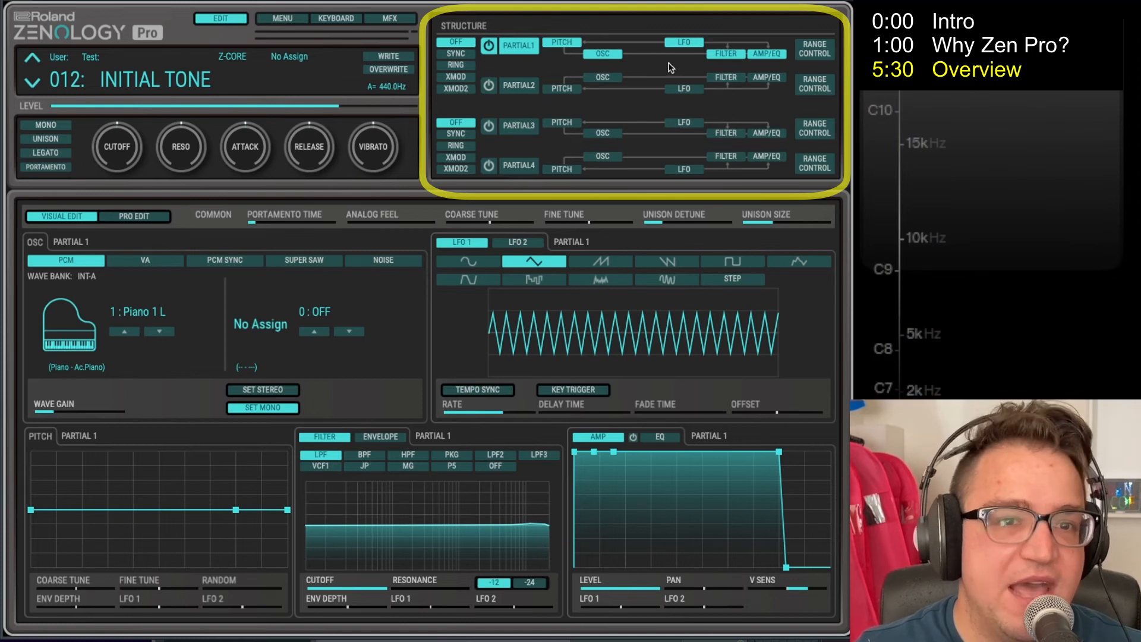
left_click(519, 85)
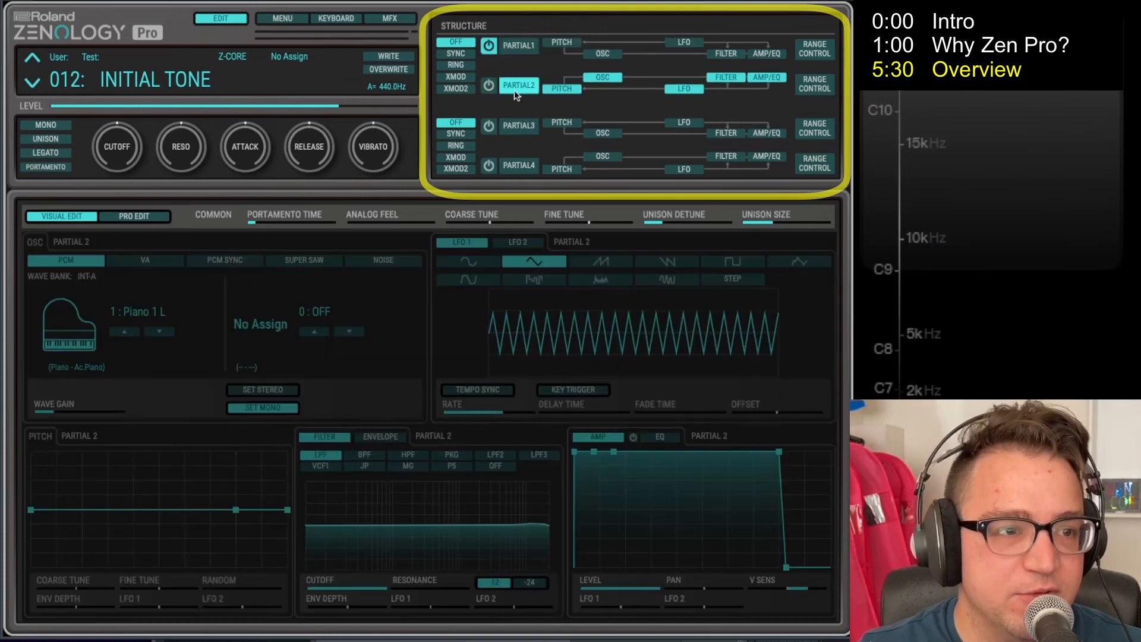
left_click(518, 125)
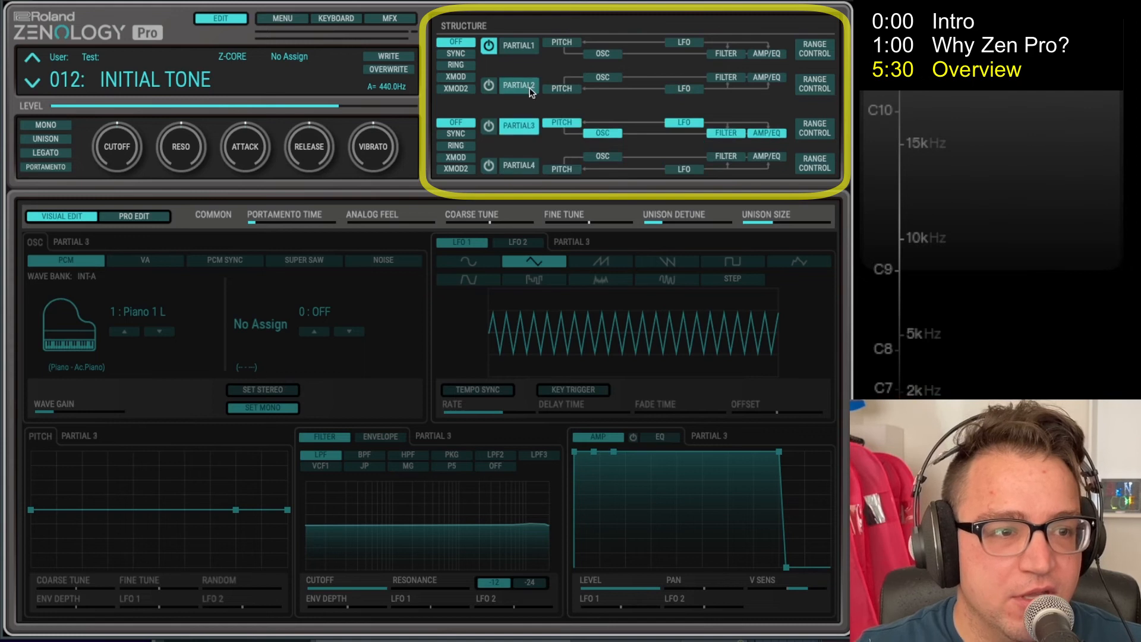
left_click(519, 43)
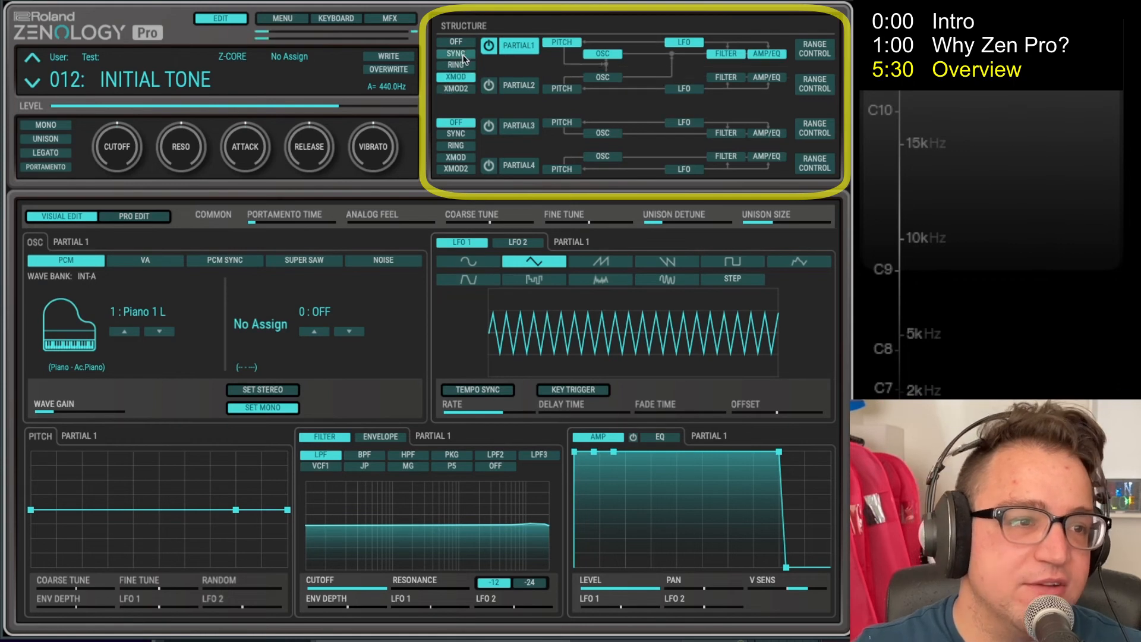
left_click(561, 42)
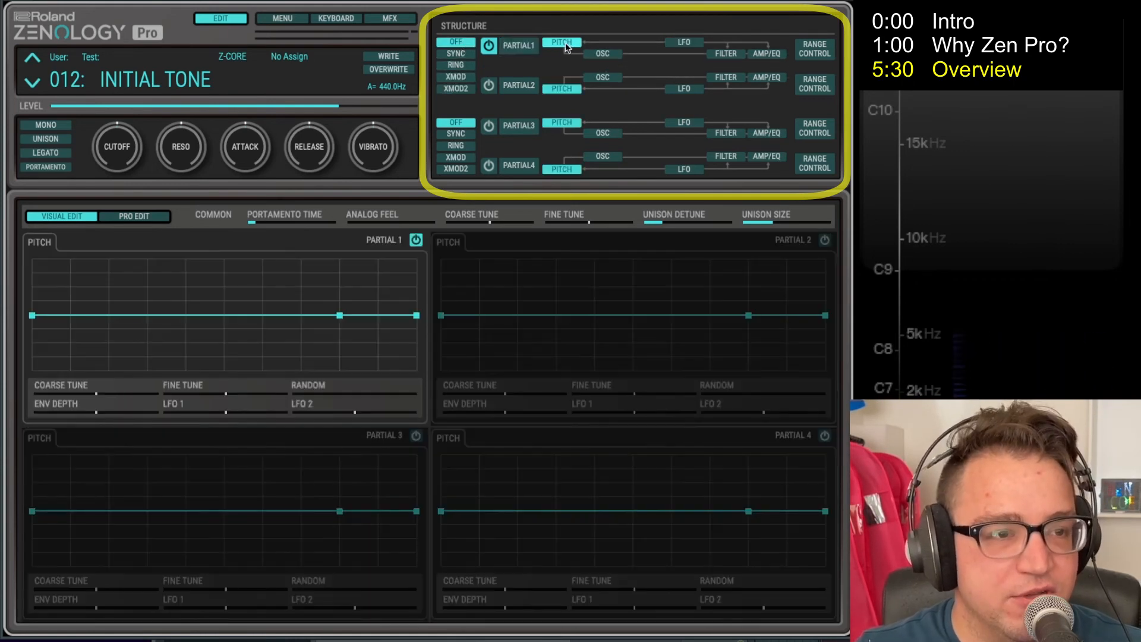
left_click(683, 42)
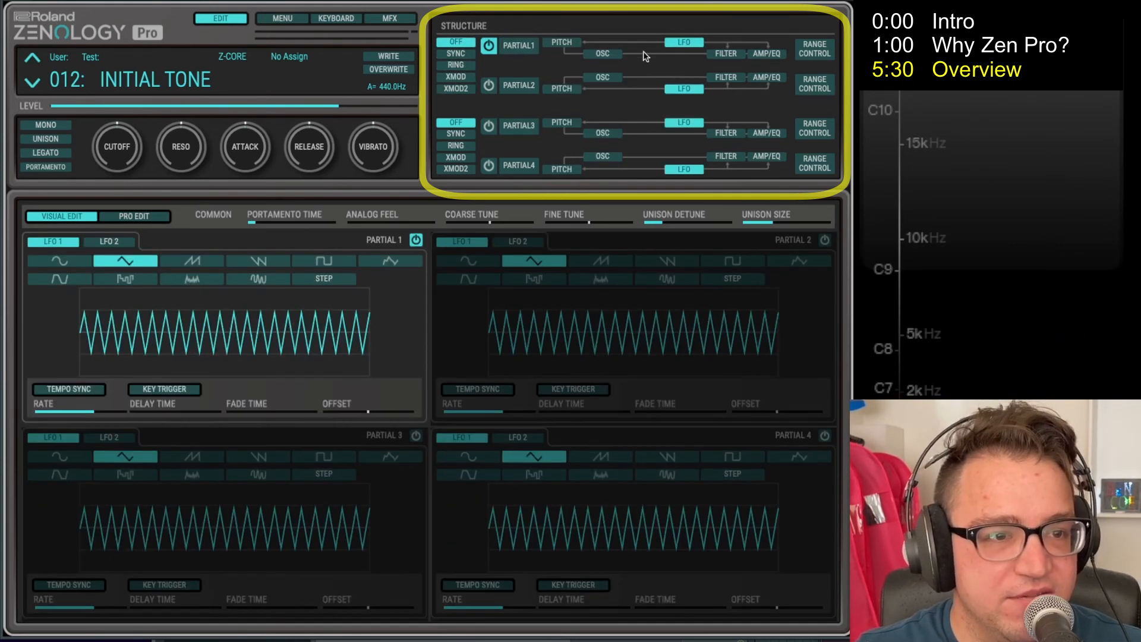
left_click(562, 42)
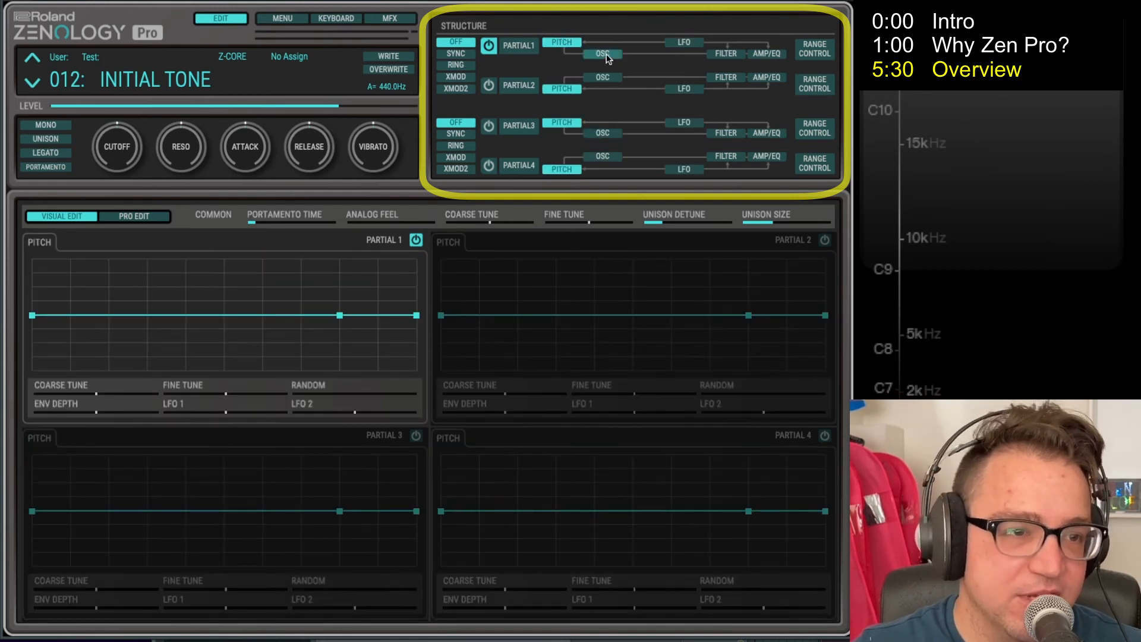
left_click(603, 53)
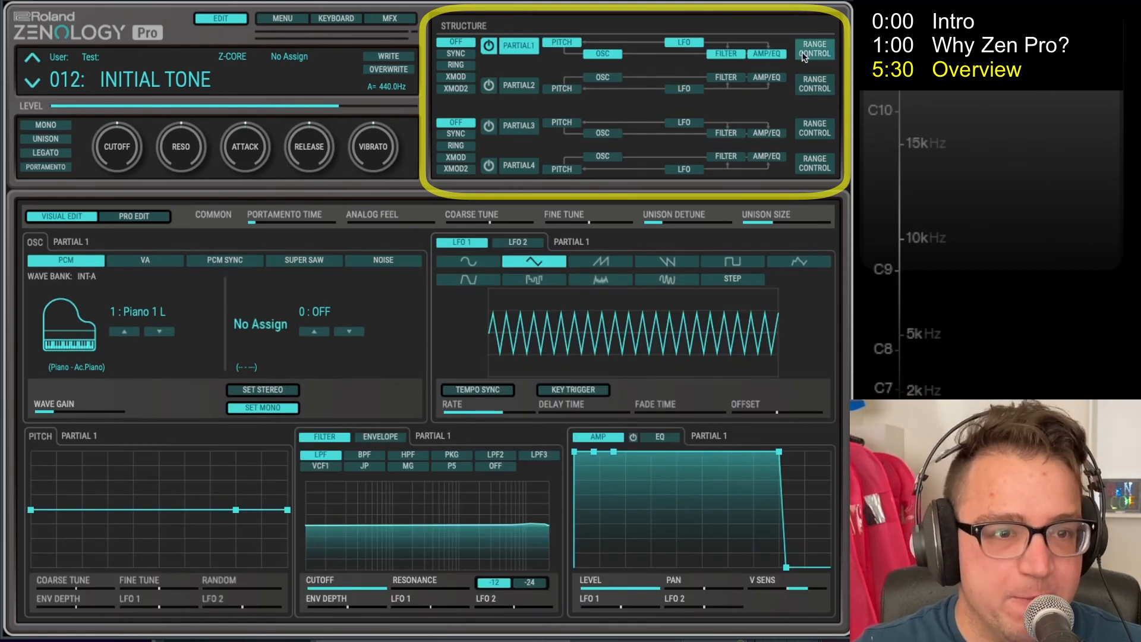
- Show Range Control for Partial 1, check Partial 3's, and return to Partial 1's key/velocity ranges
left_click(813, 49)
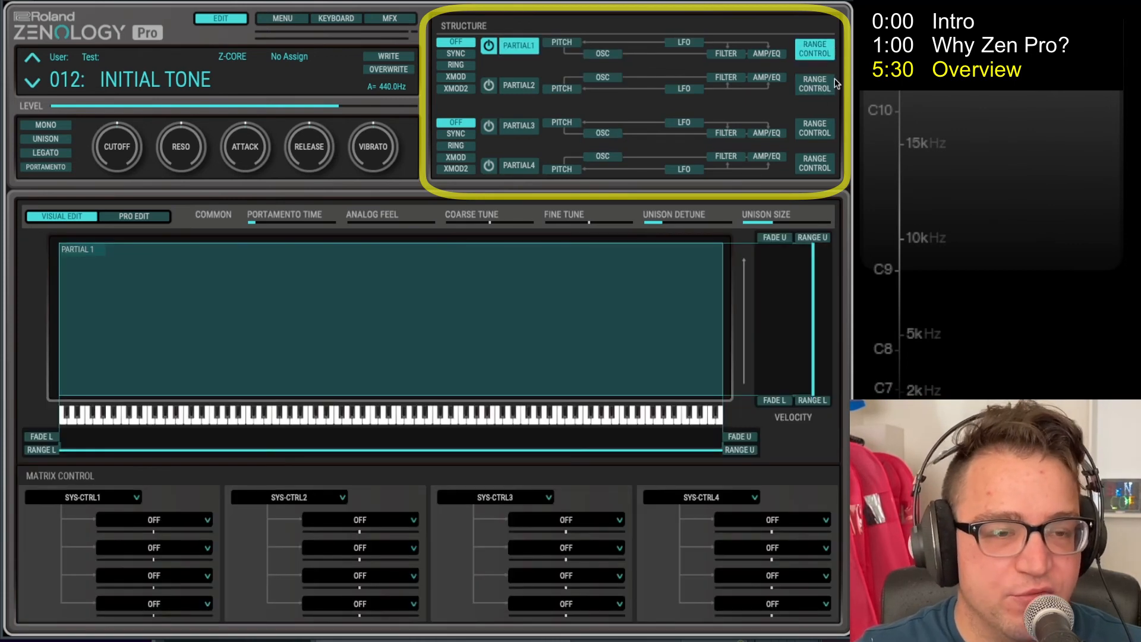
left_click(520, 125)
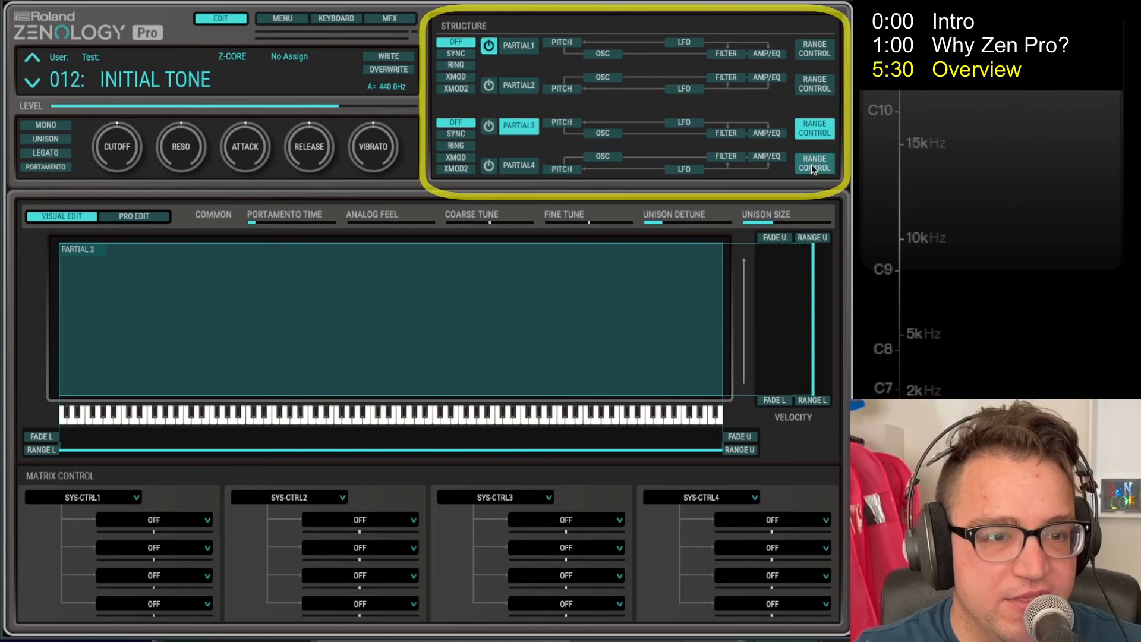
left_click(519, 45)
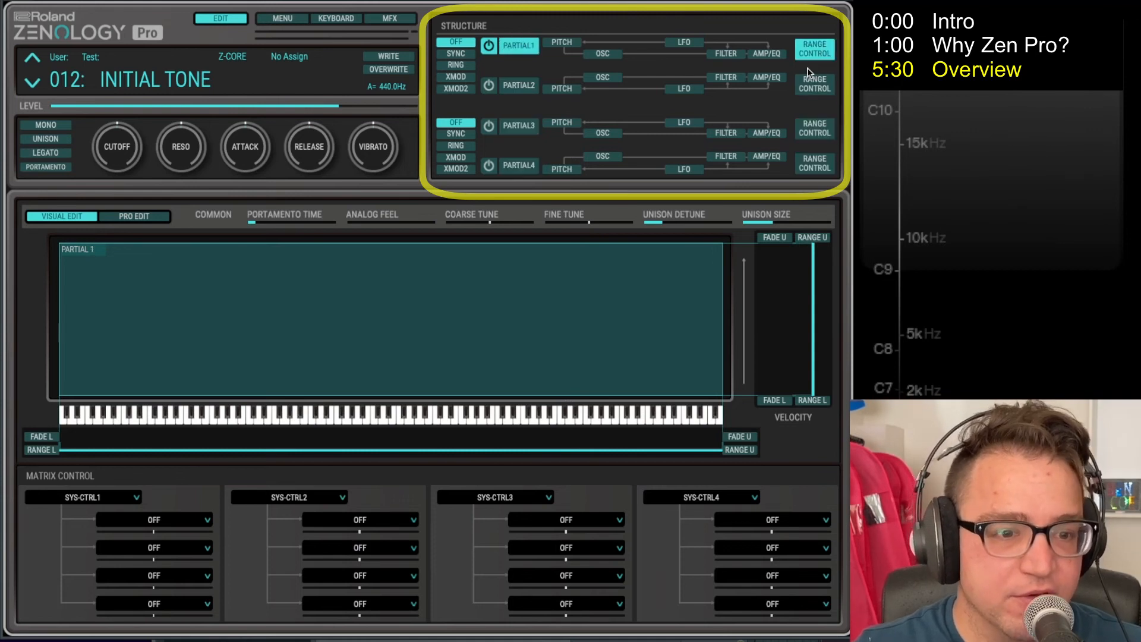
mouse_move(793, 99)
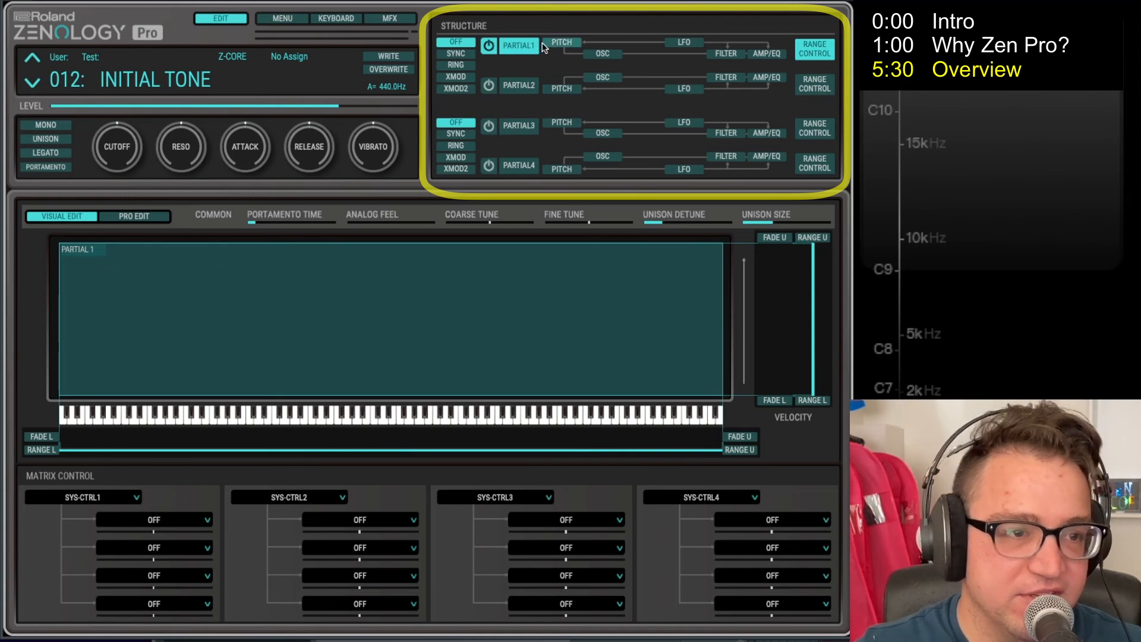
- Return to Partial 1's full editor and adjust the LFO 1 / pitch envelope graph
left_click(519, 45)
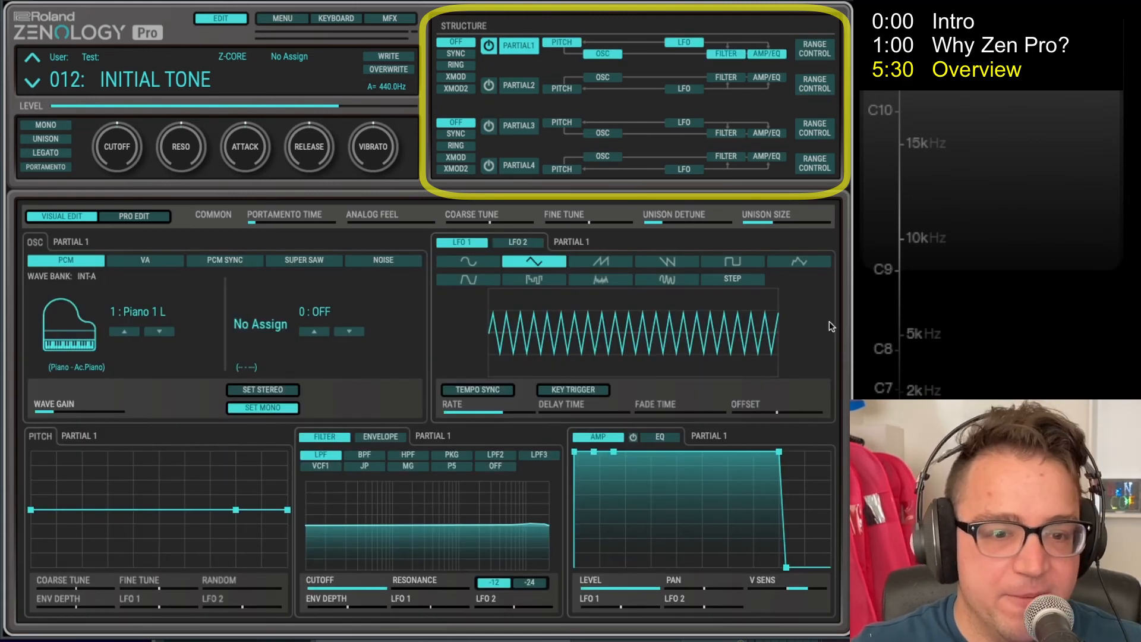
mouse_move(510, 227)
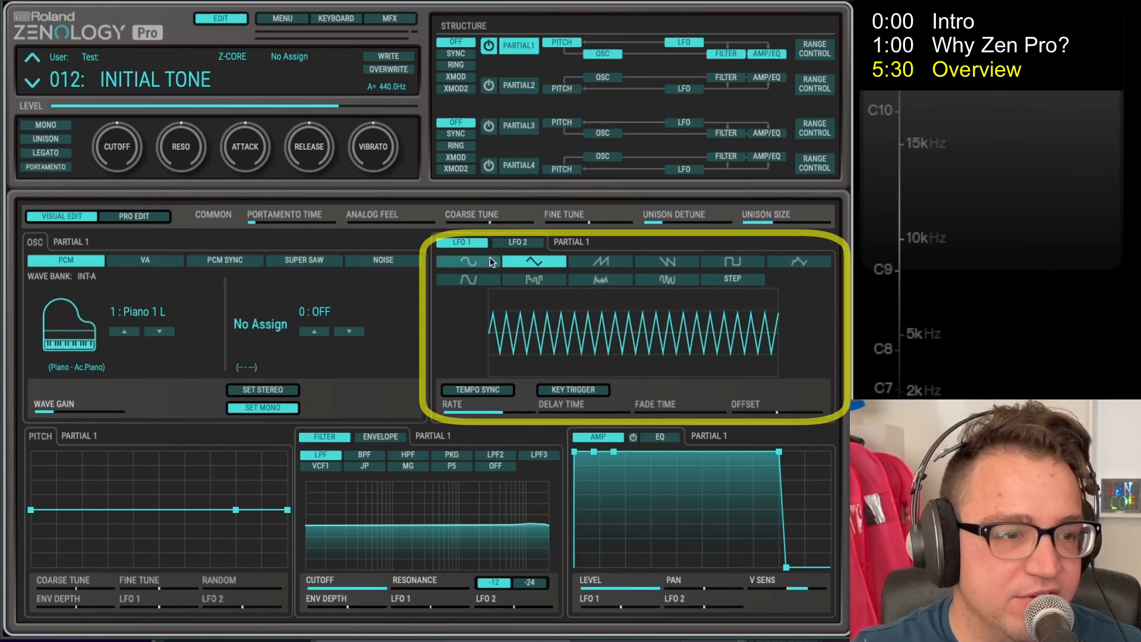
left_click(731, 278)
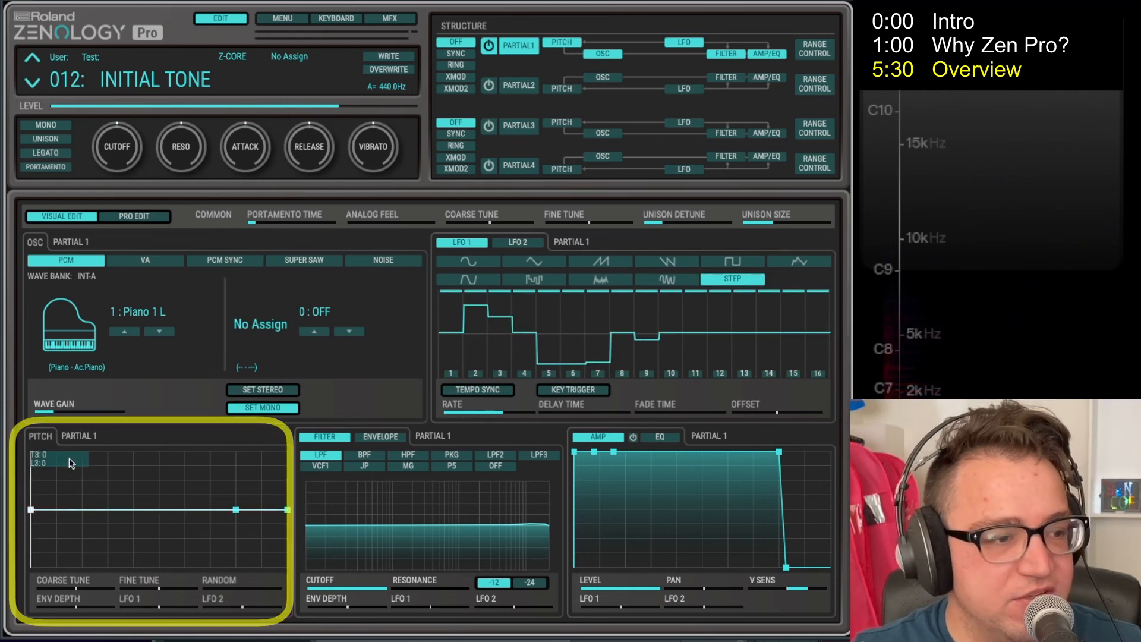
mouse_move(75, 592)
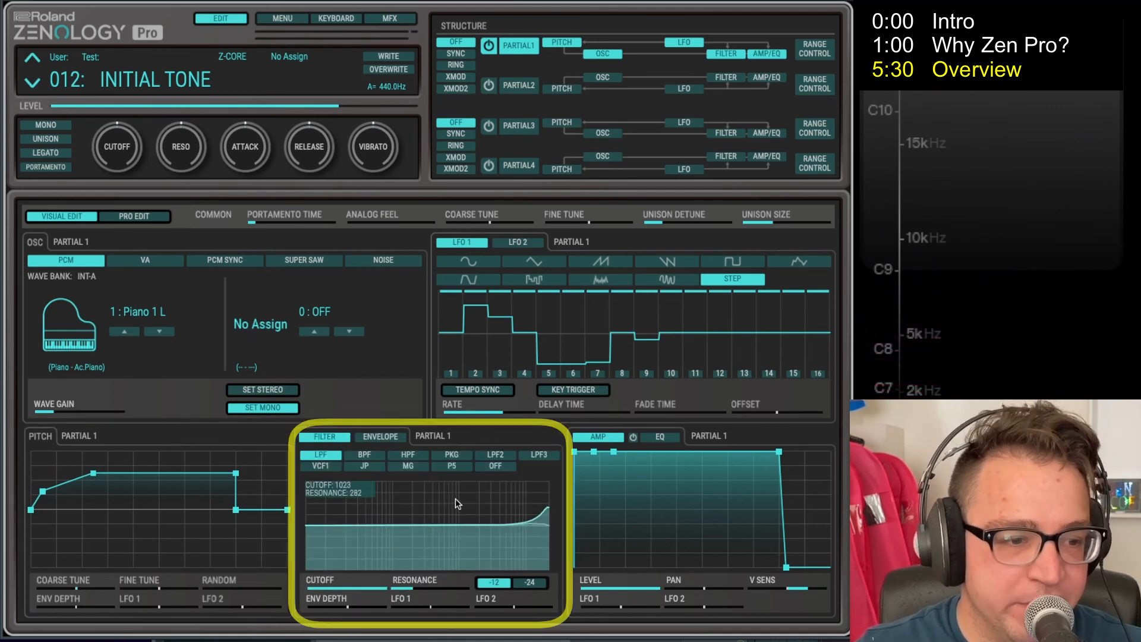
- Switch Partial 1's filter to HPF, then P5, and show its filter envelope
left_click(407, 455)
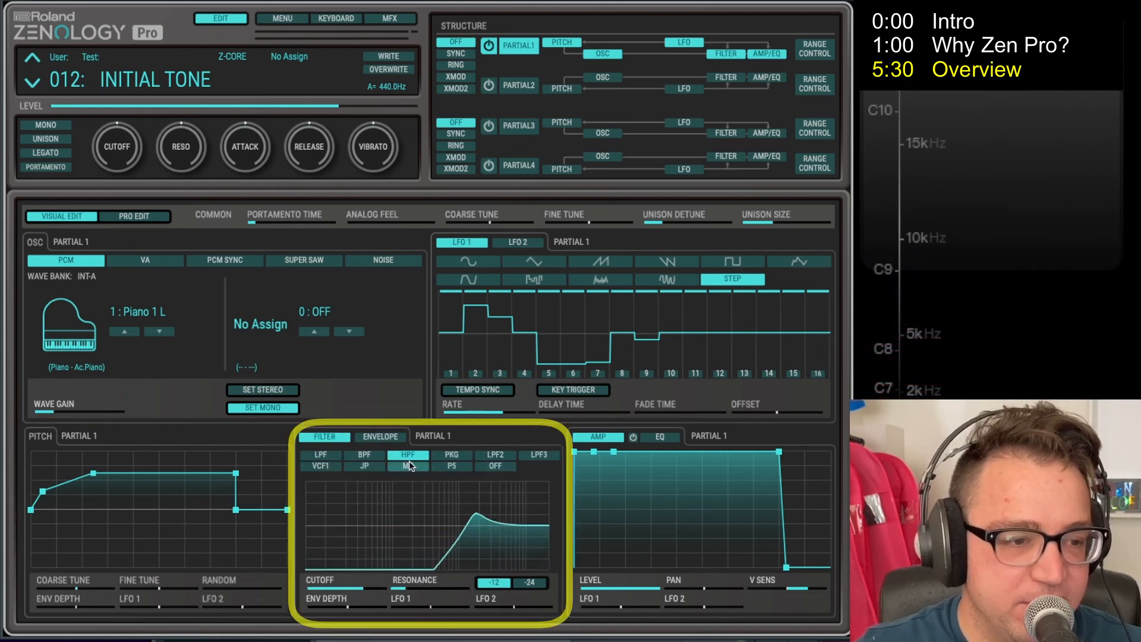
left_click(452, 455)
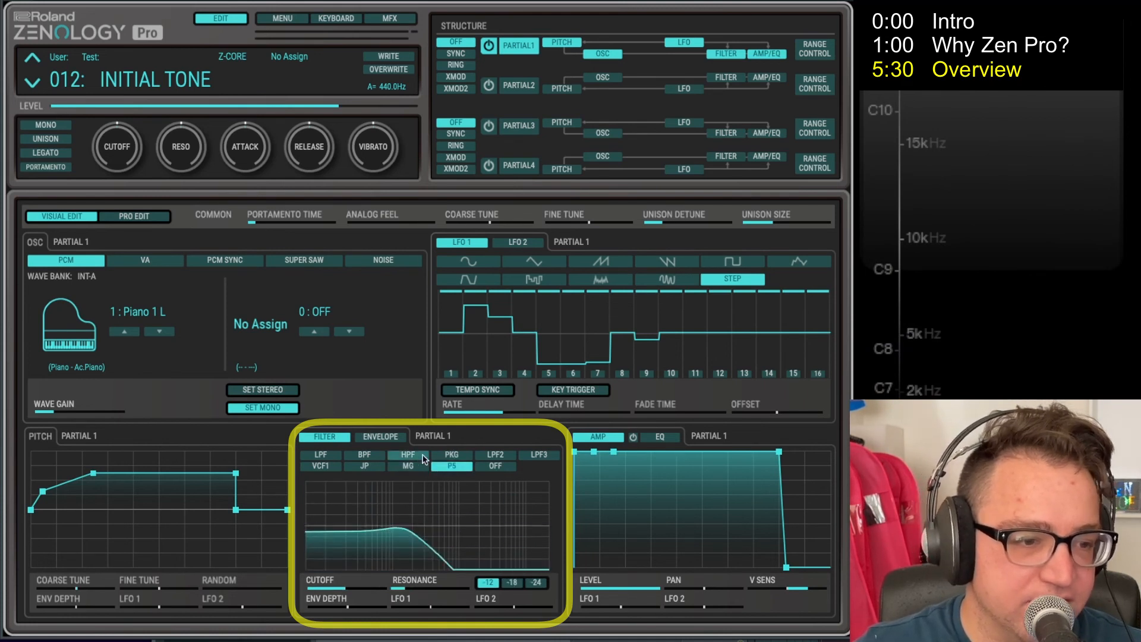
left_click(379, 437)
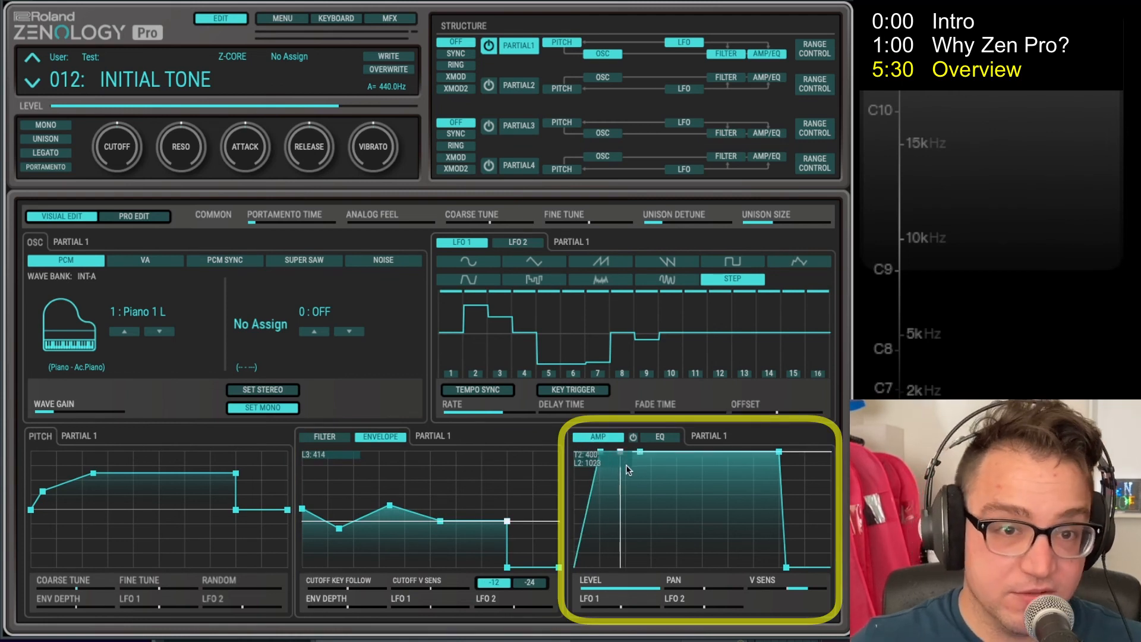
mouse_move(613, 485)
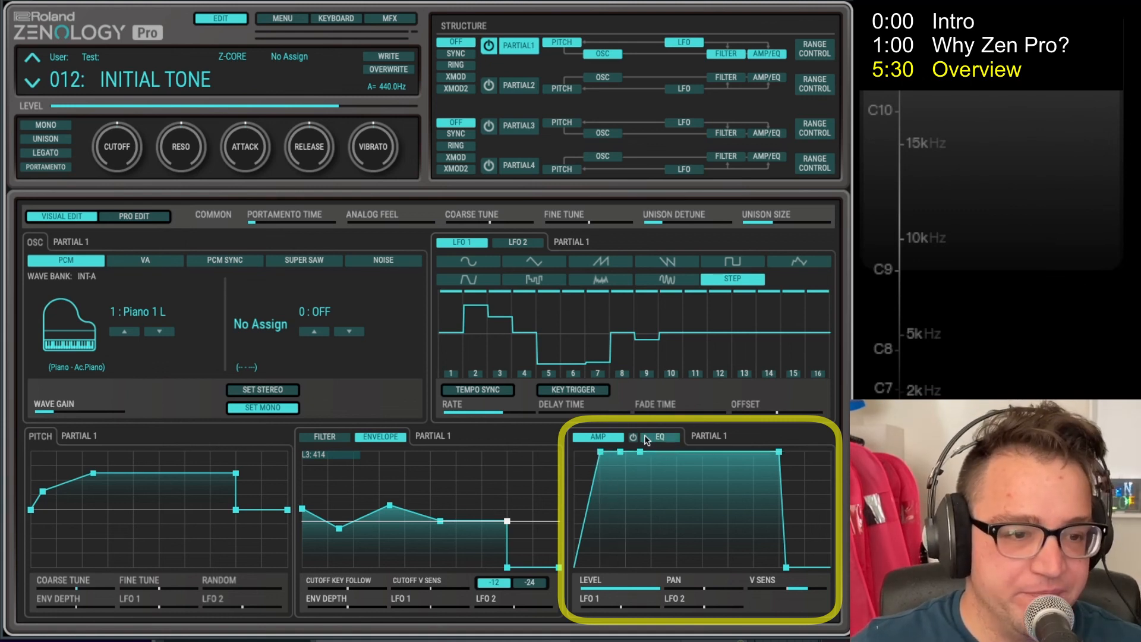
- Show Partial 1's EQ curve in place of the amp envelope
left_click(660, 437)
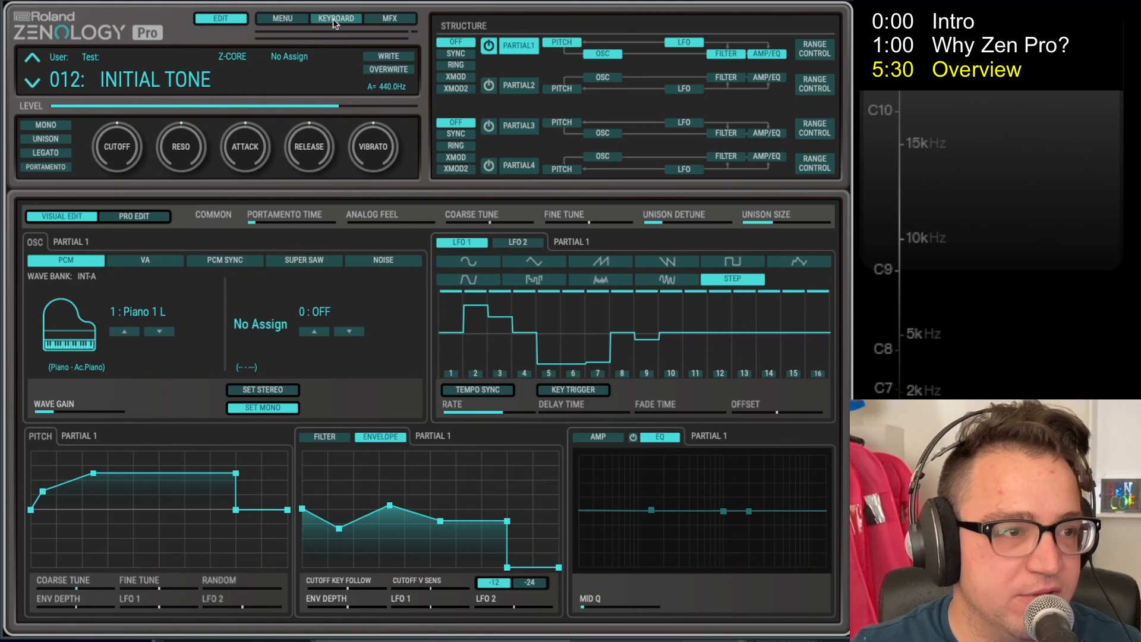
left_click(335, 18)
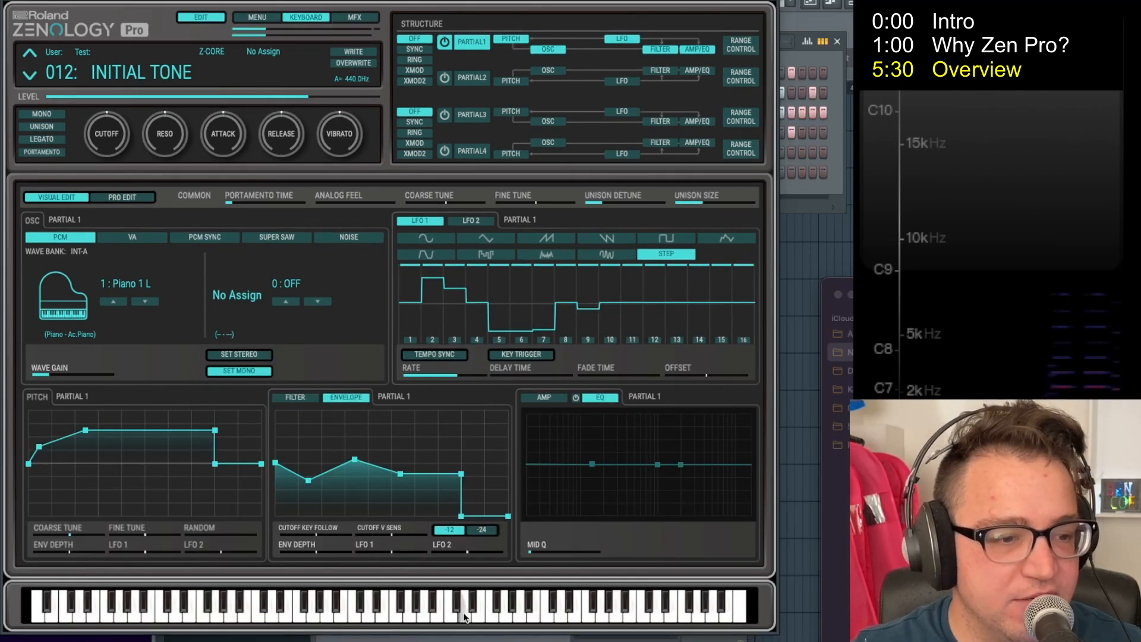
left_click(305, 16)
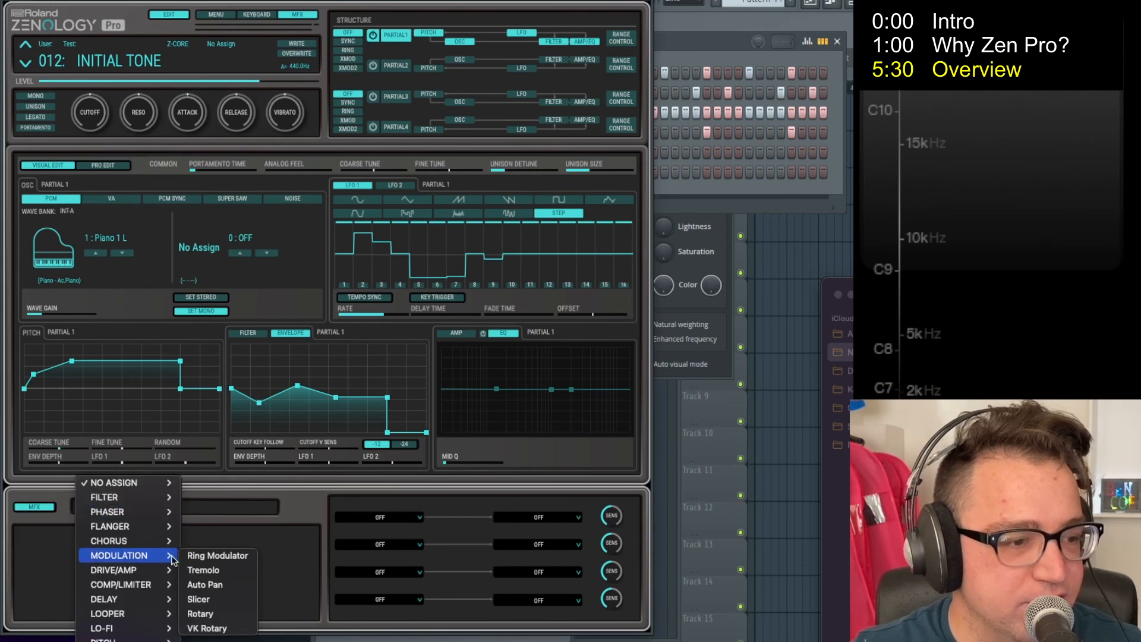
left_click(204, 570)
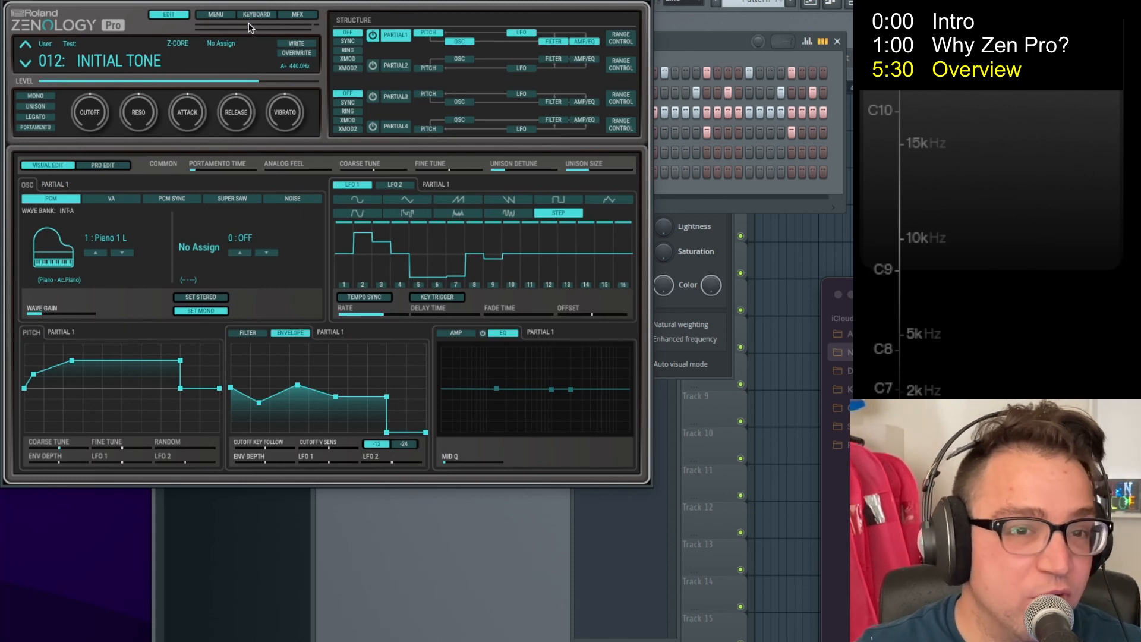
mouse_move(249, 31)
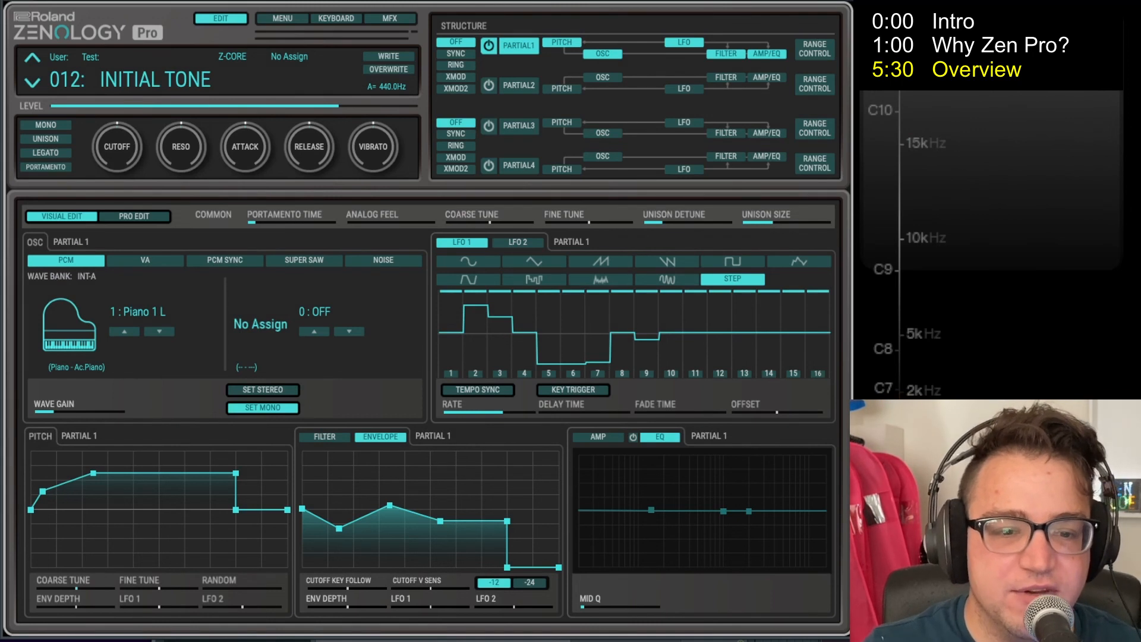
mouse_move(684, 169)
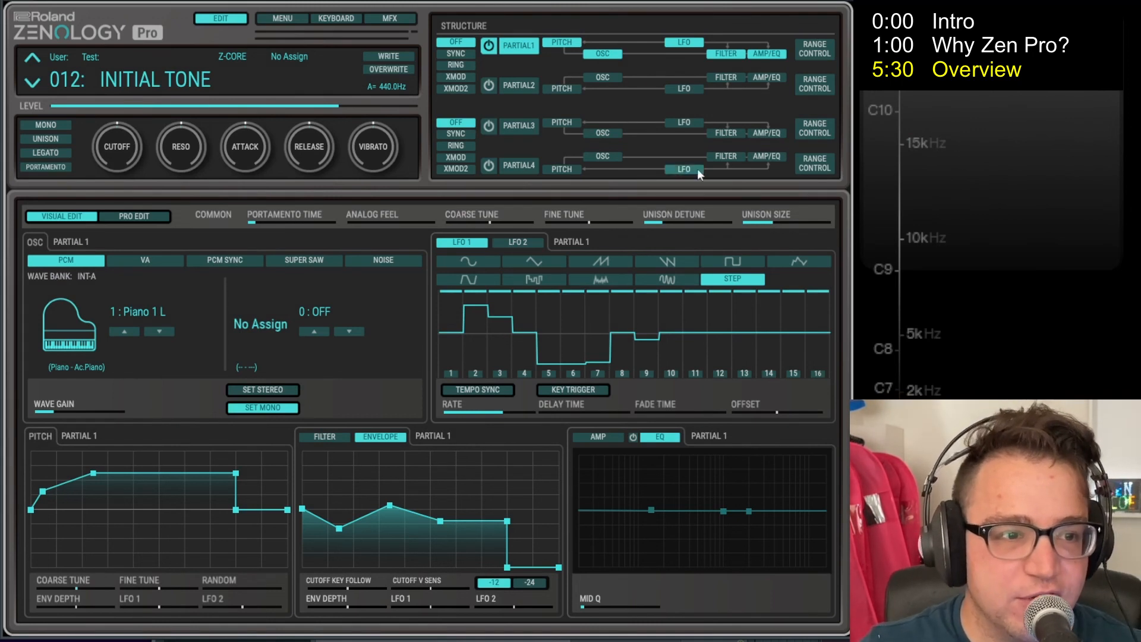
mouse_move(378, 311)
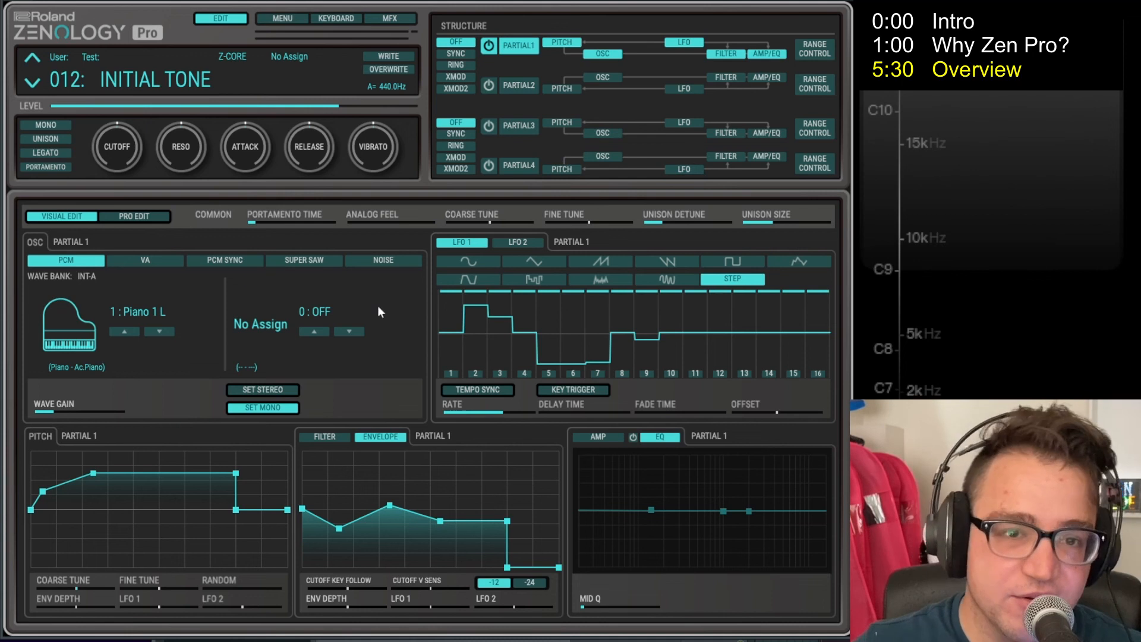
mouse_move(267, 299)
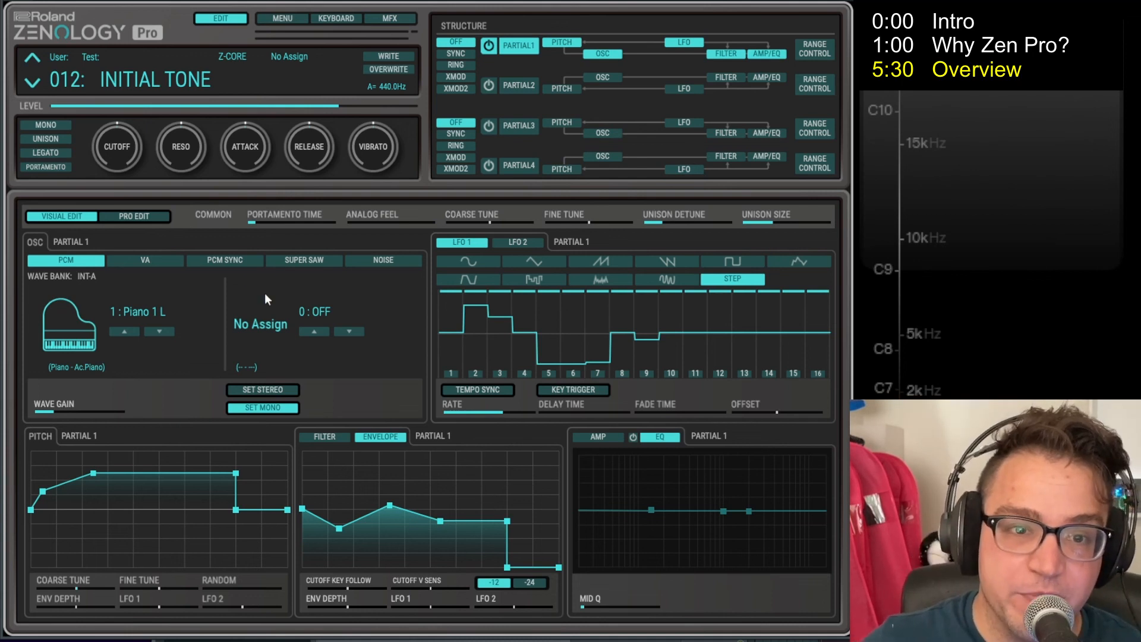